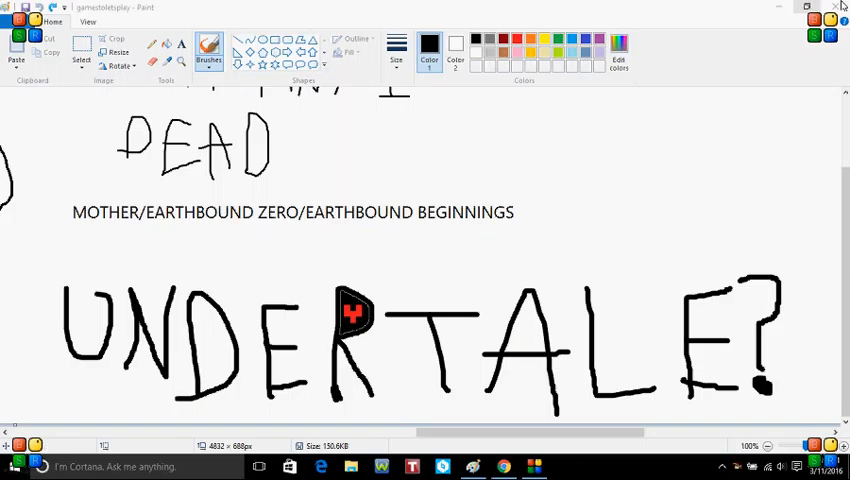
Minimize the Paint 'UNDERTALE?' drawing to reveal the Super Pika Land Ultra - Chocolate page
left_click(834, 7)
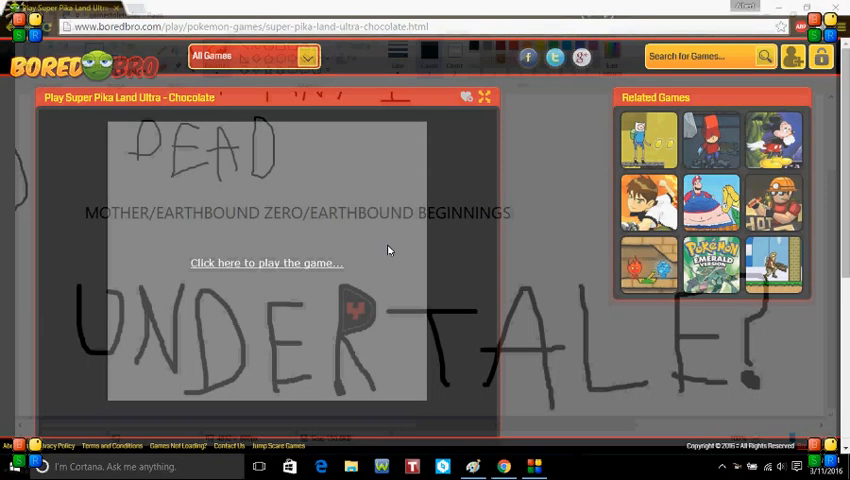
Start the game and load the stored save-state file
left_click(266, 262)
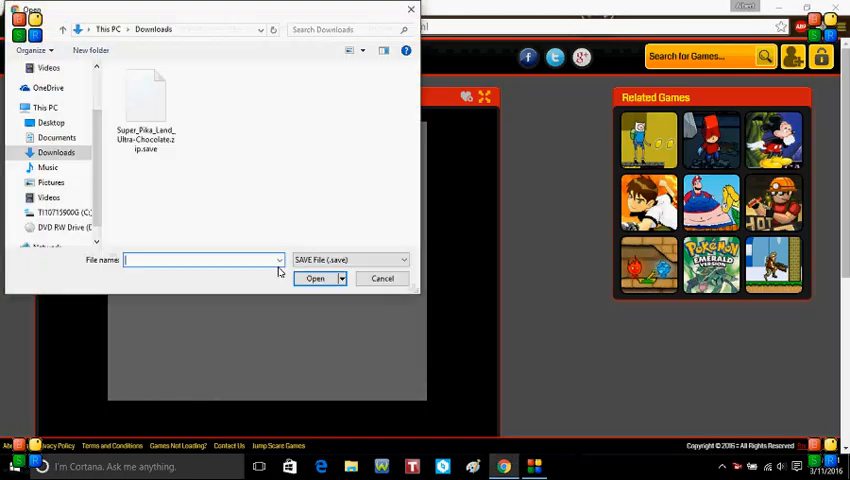
left_click(382, 278)
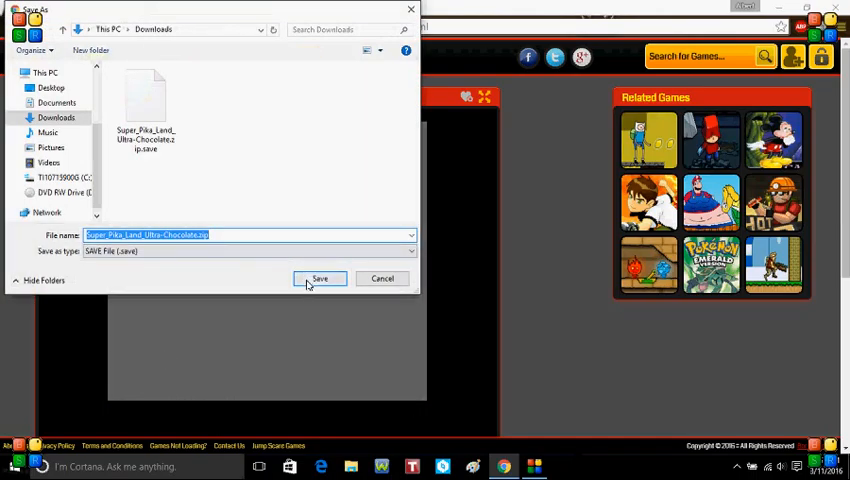
Save the current game state to Downloads
left_click(320, 278)
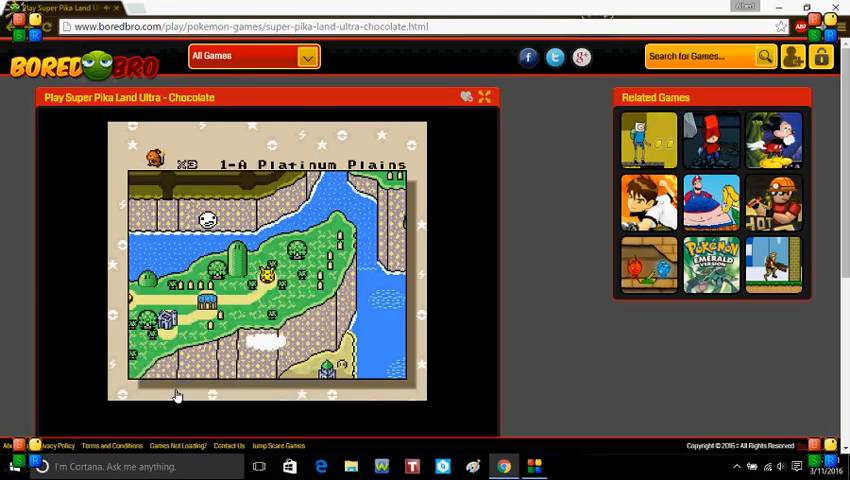
mouse_move(530, 295)
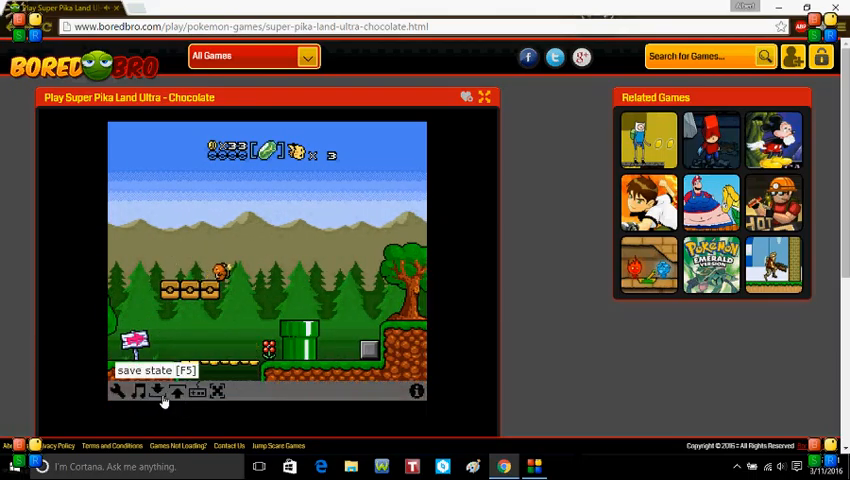
Save the game state to a file in Downloads after reaching Rhubarb Ridge
left_click(156, 391)
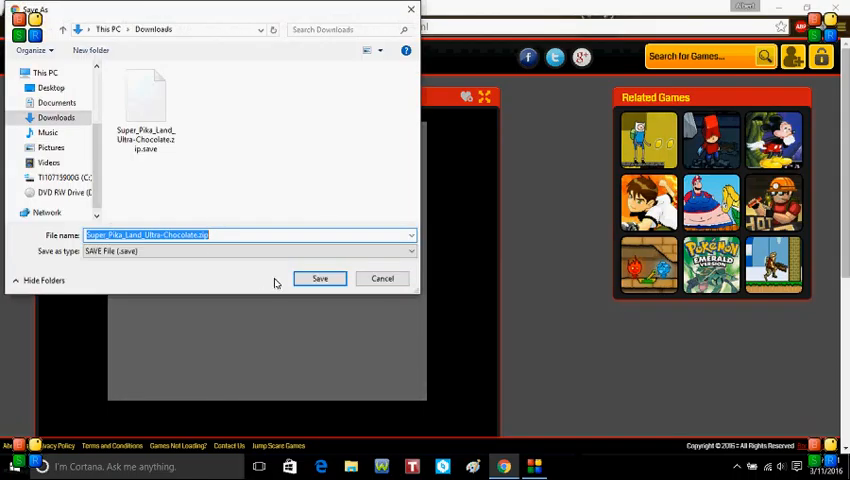
left_click(319, 278)
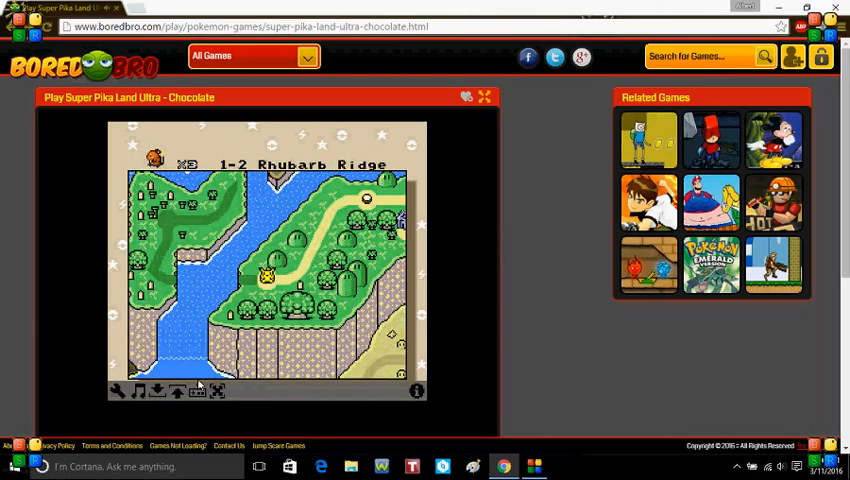
mouse_move(156, 391)
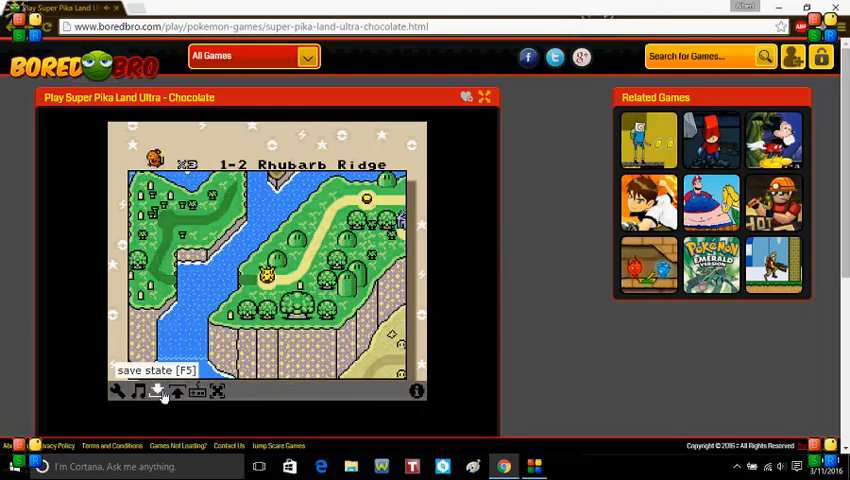